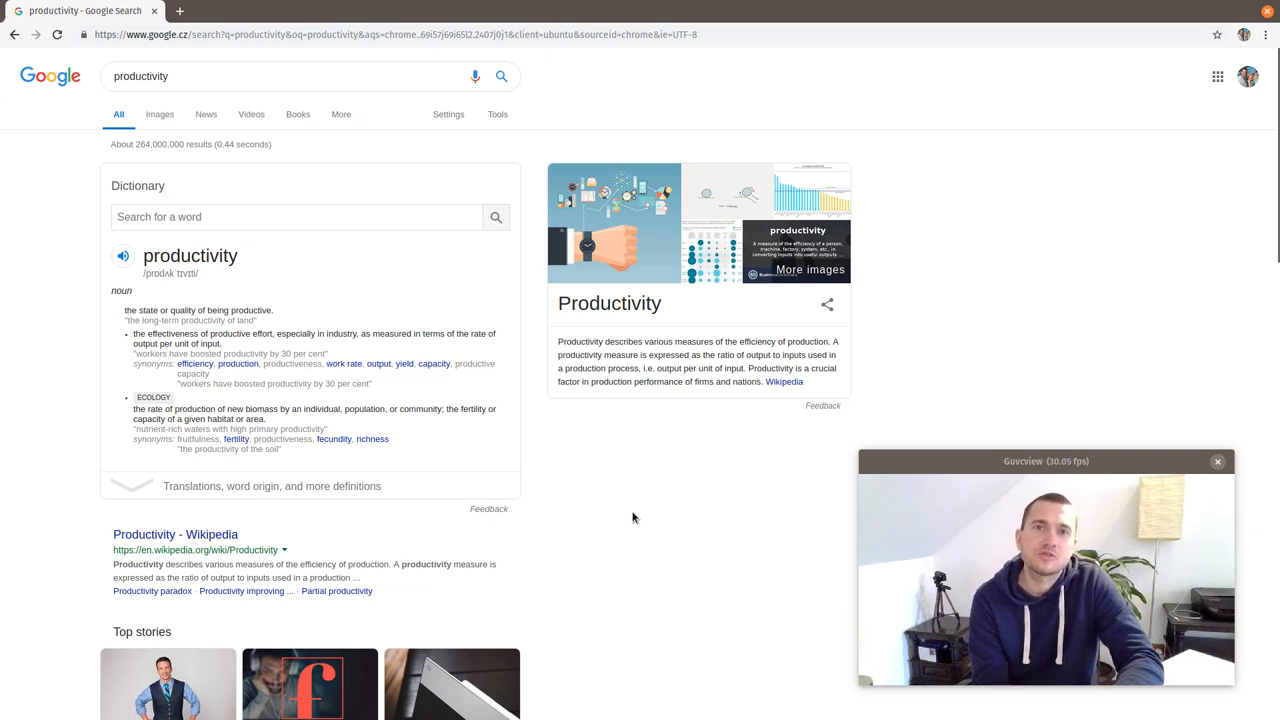
Step: Search Google for 'news', open the BBC World News result in a new tab and begin selecting the lead headline
type("news")
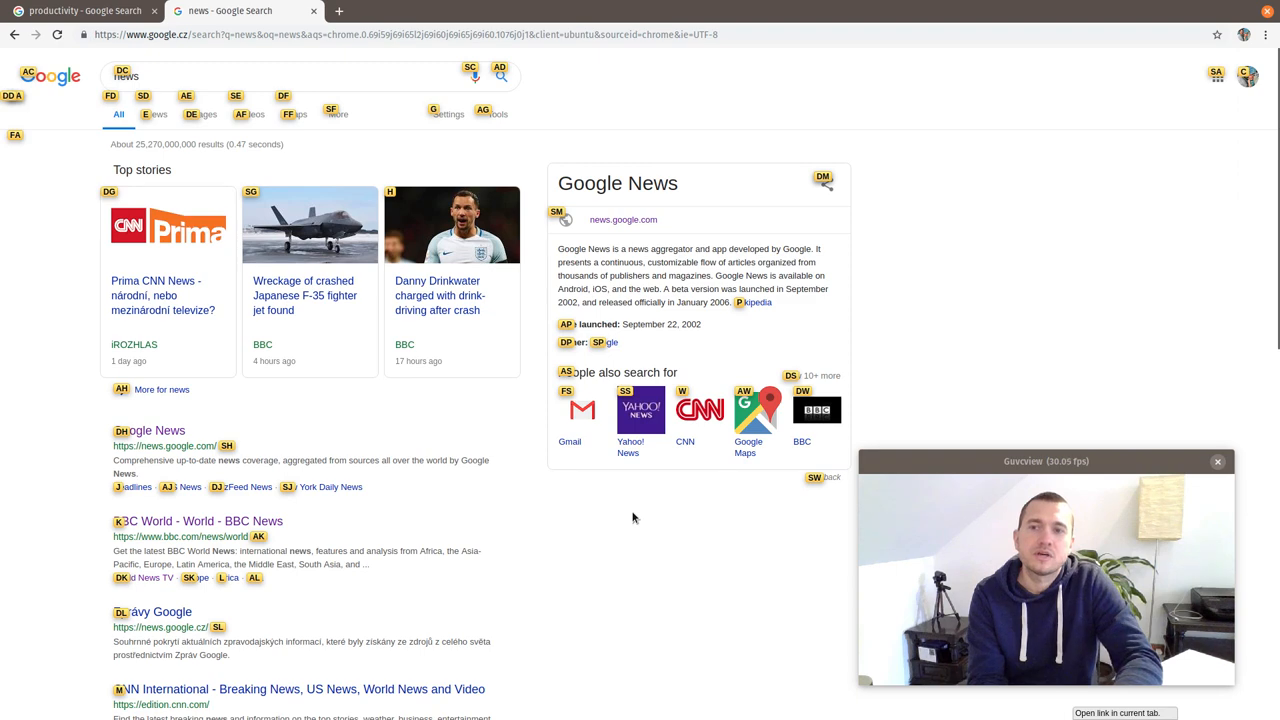
left_click(200, 520)
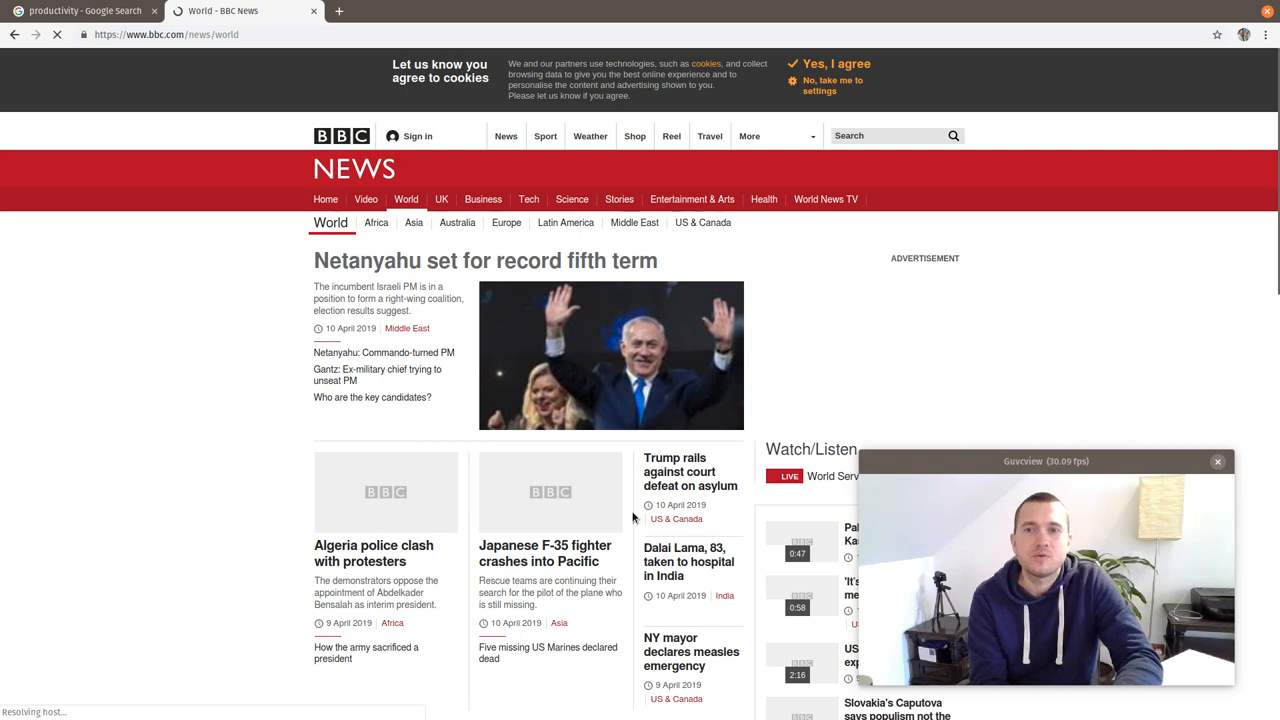
scroll("down", 3)
type("/")
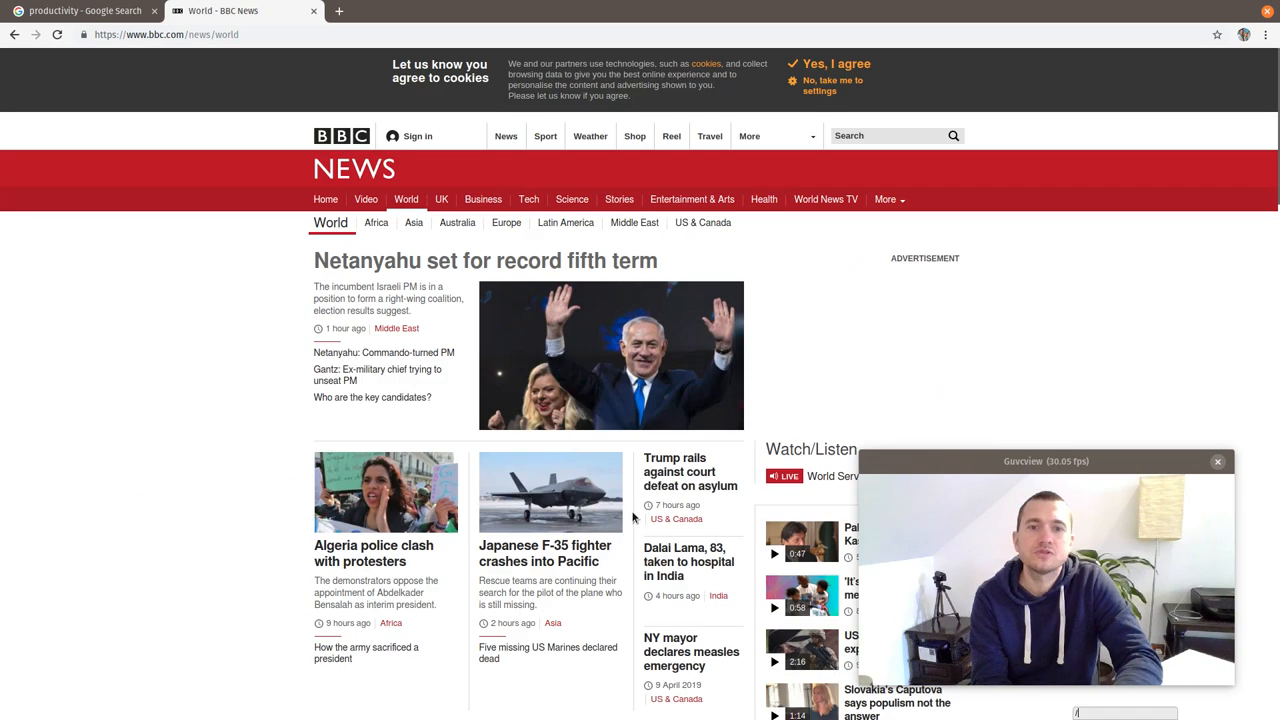
type("set fo")
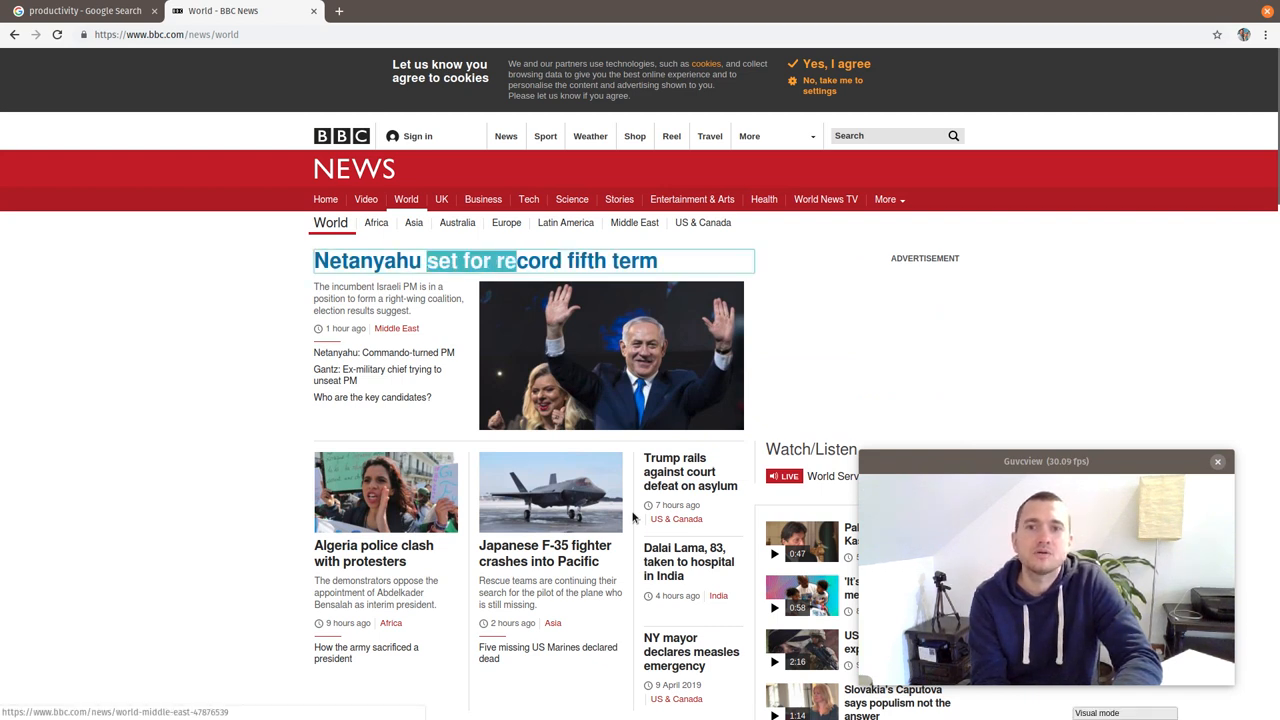
Step: Yank 'set for record fifth term', paste it repeatedly in a Vim buffer, then quit with :wq
left_click_drag(428, 260, 658, 260)
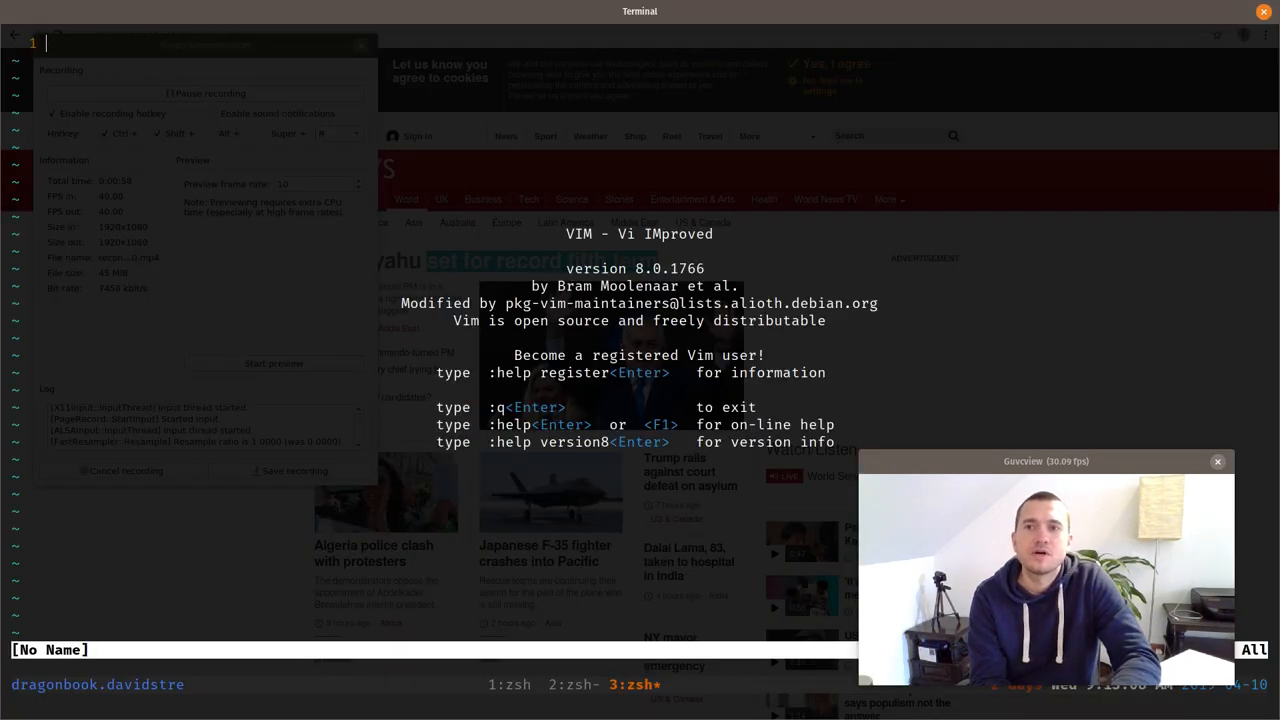
type("set for record fifth term")
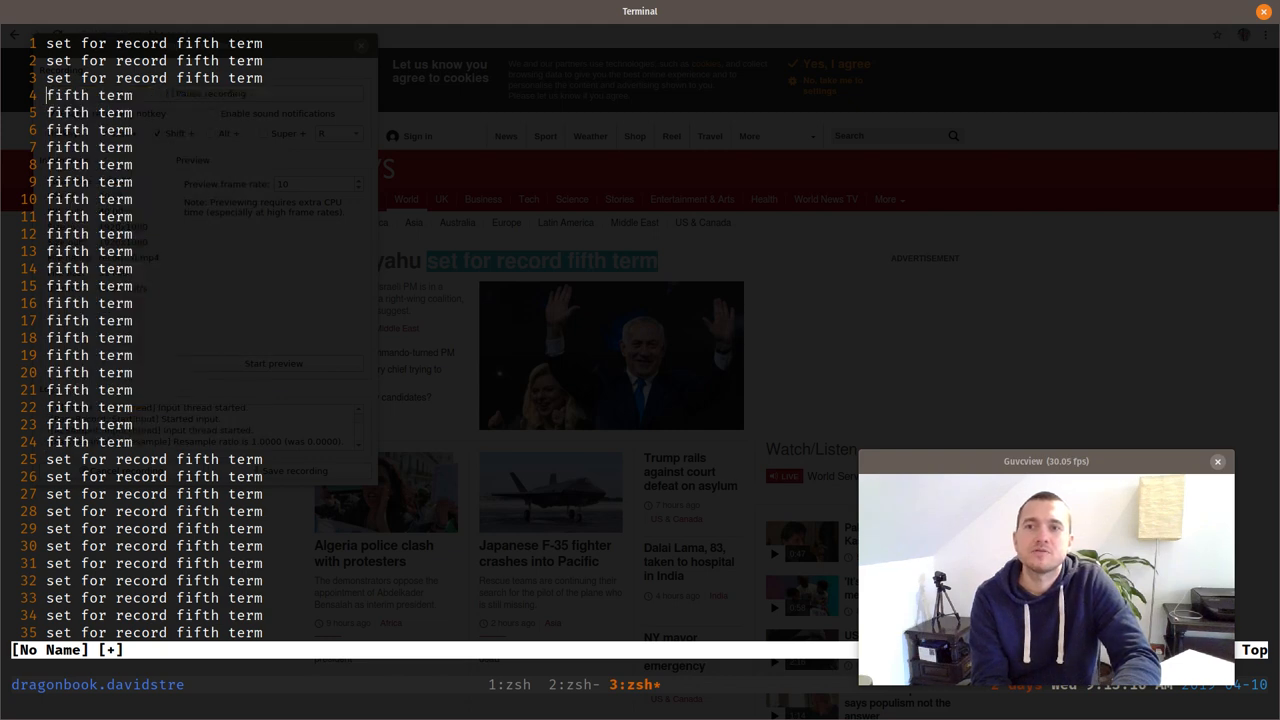
type(":wq")
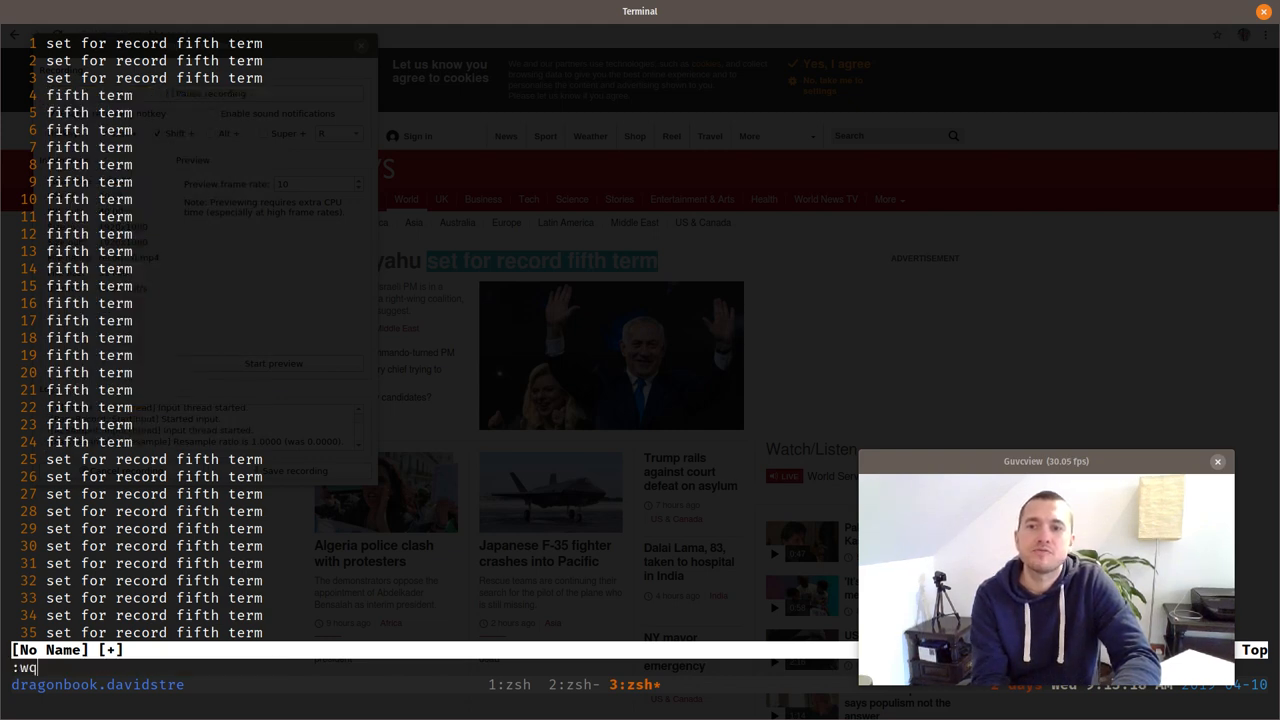
type("saveas tes")
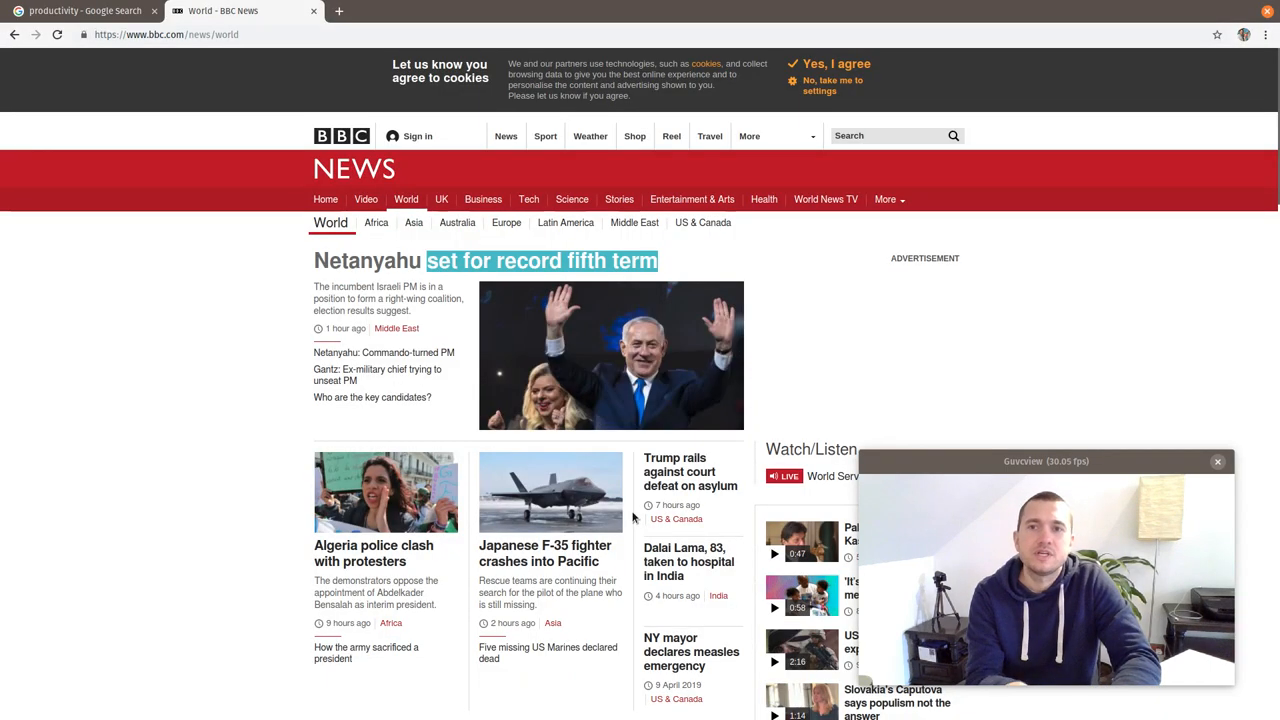
Step: Use Vimium link hints to open the Japanese F-35 wreckage article and select its opening paragraph
left_click(340, 12)
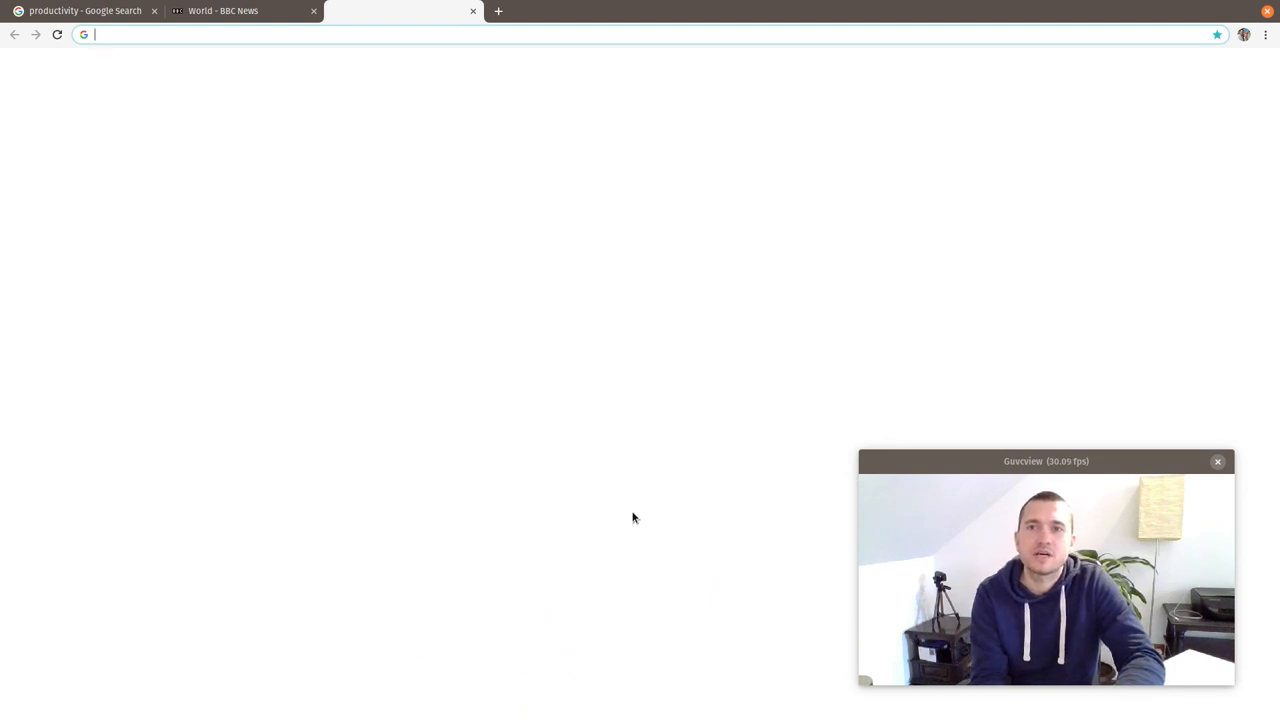
left_click(230, 12)
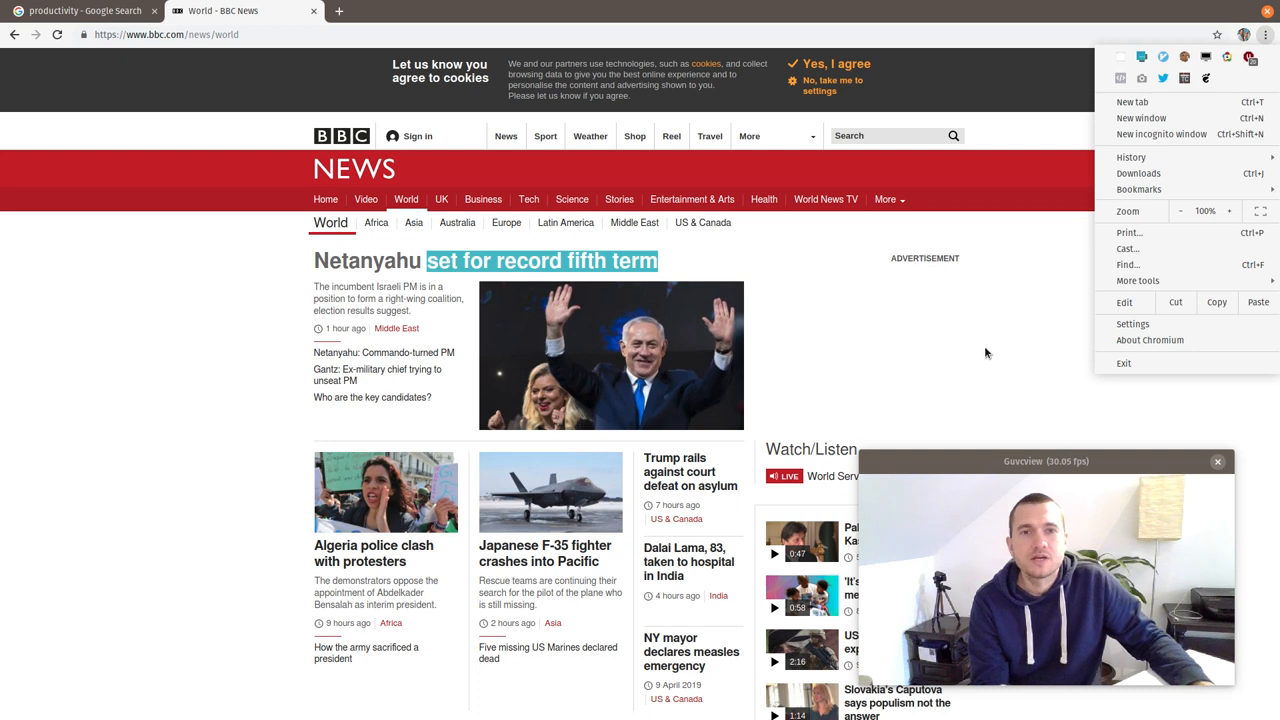
left_click(178, 308)
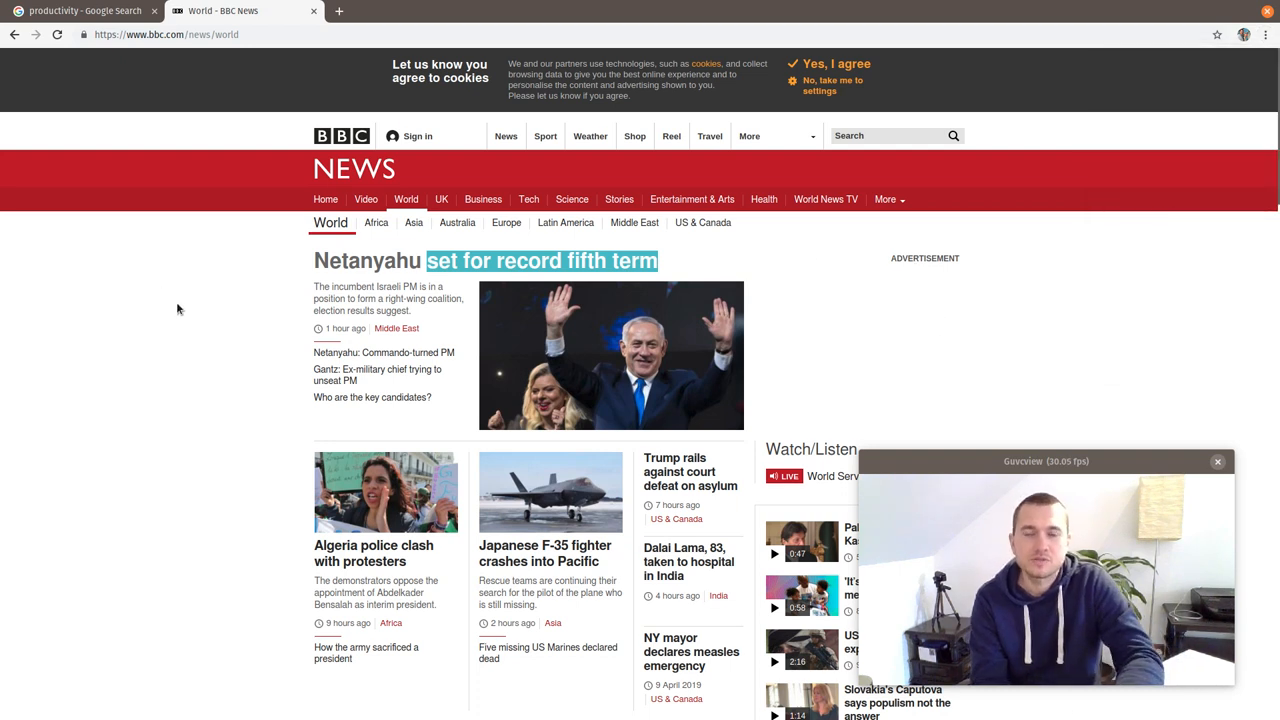
key("f")
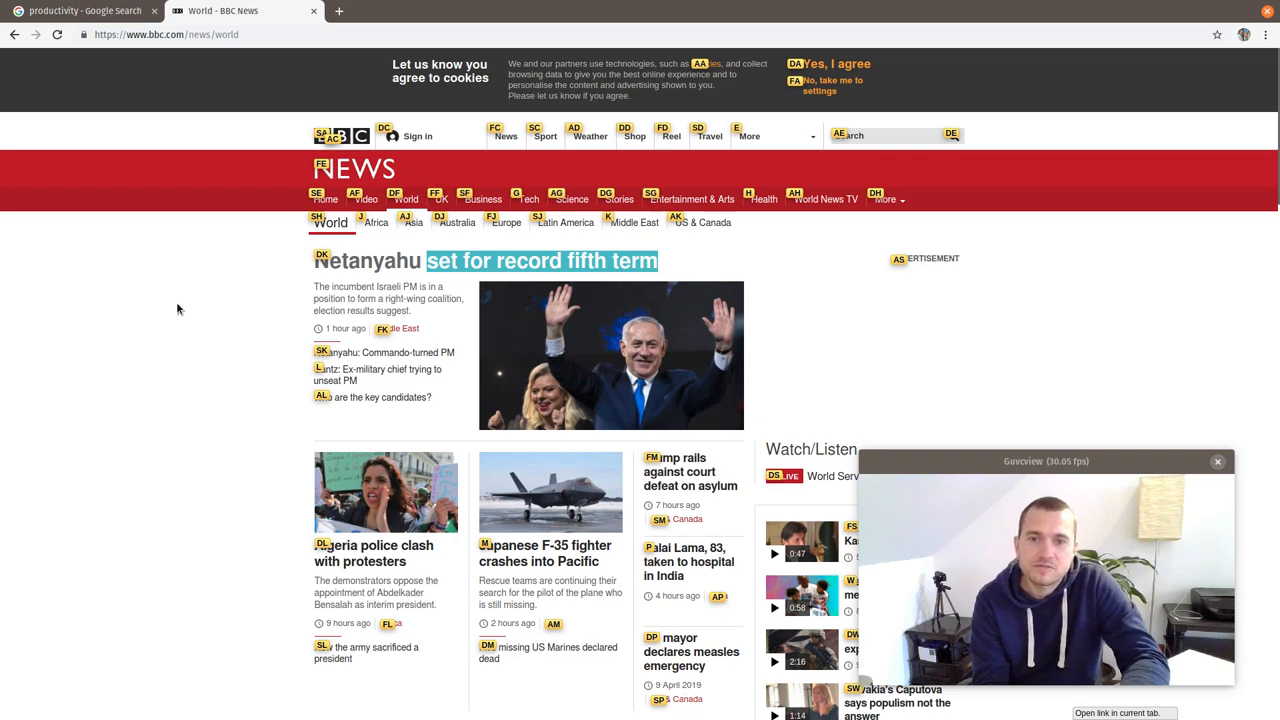
left_click(544, 556)
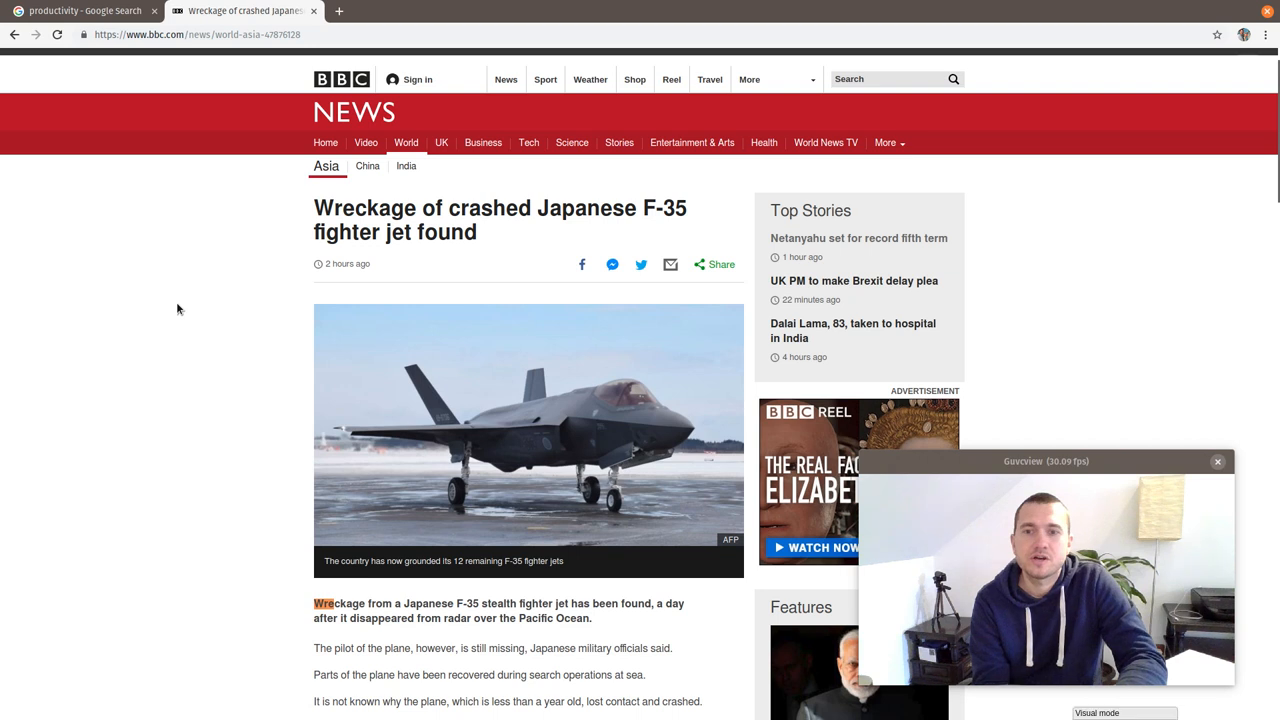
left_click_drag(312, 604, 556, 604)
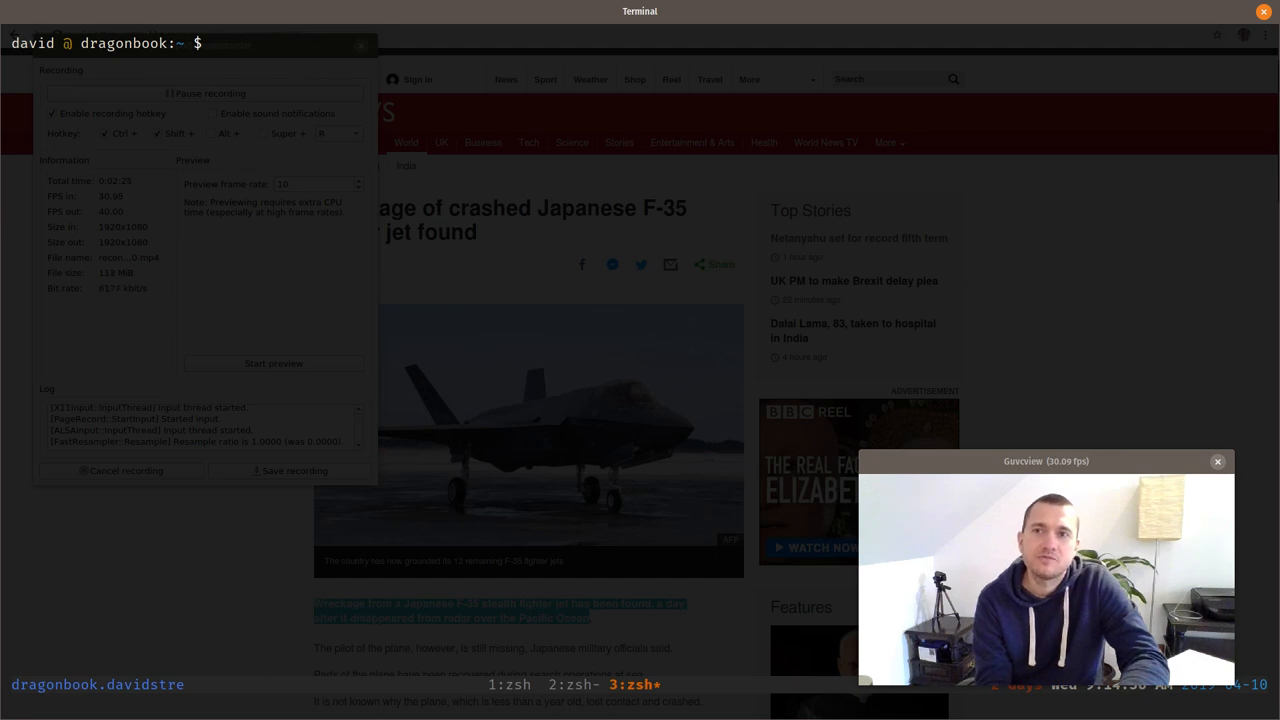
Step: Copy all text of the BBC F-35 article page and launch a fresh Vim session in the terminal
key("Alt+Tab")
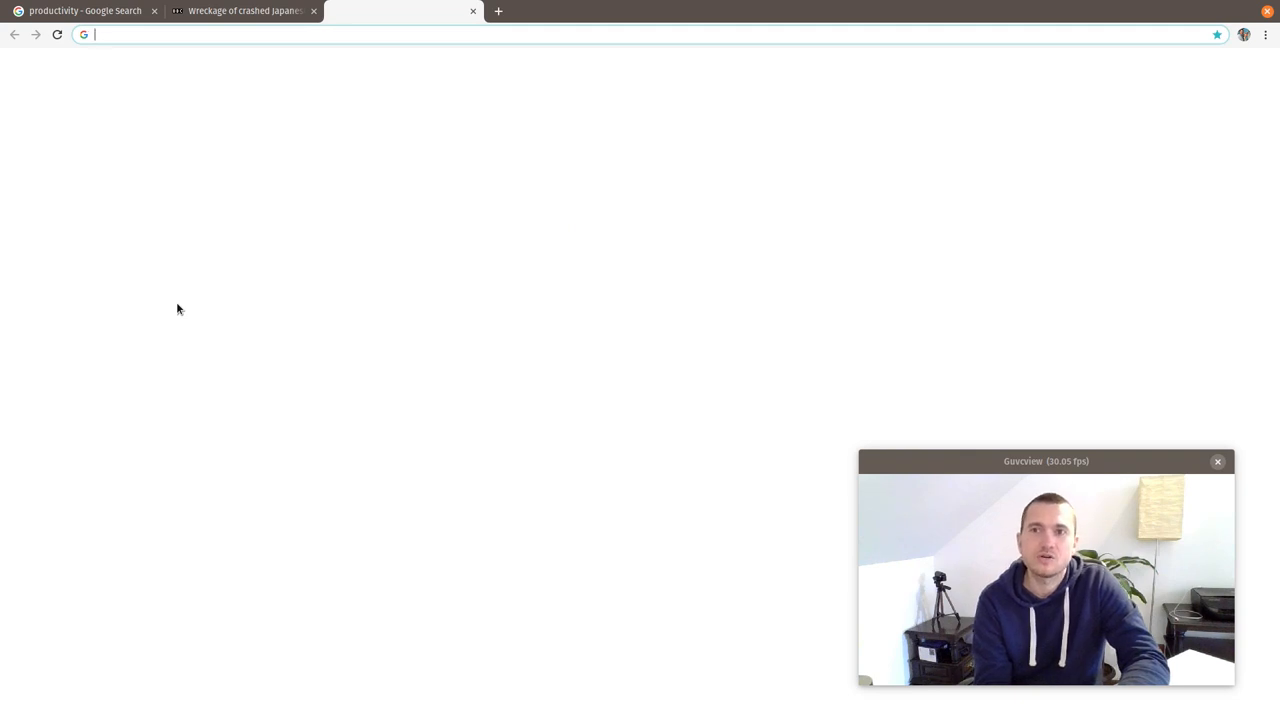
left_click(244, 12)
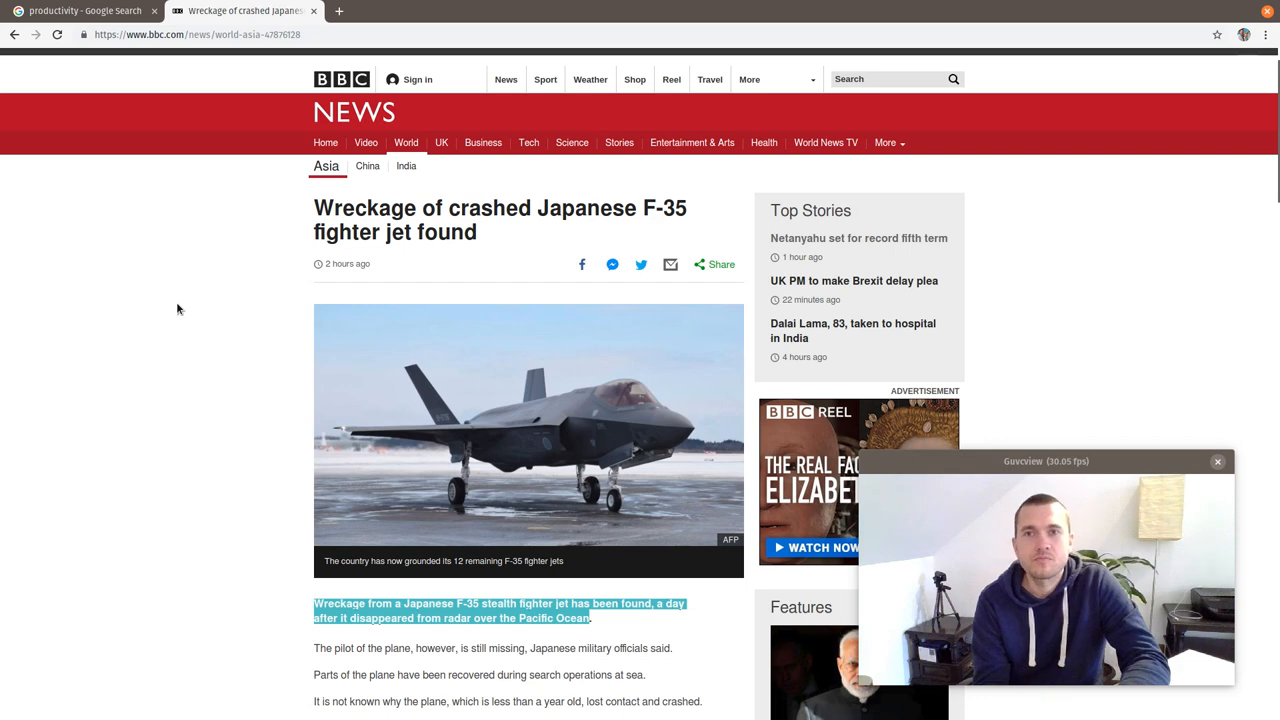
left_click(496, 12)
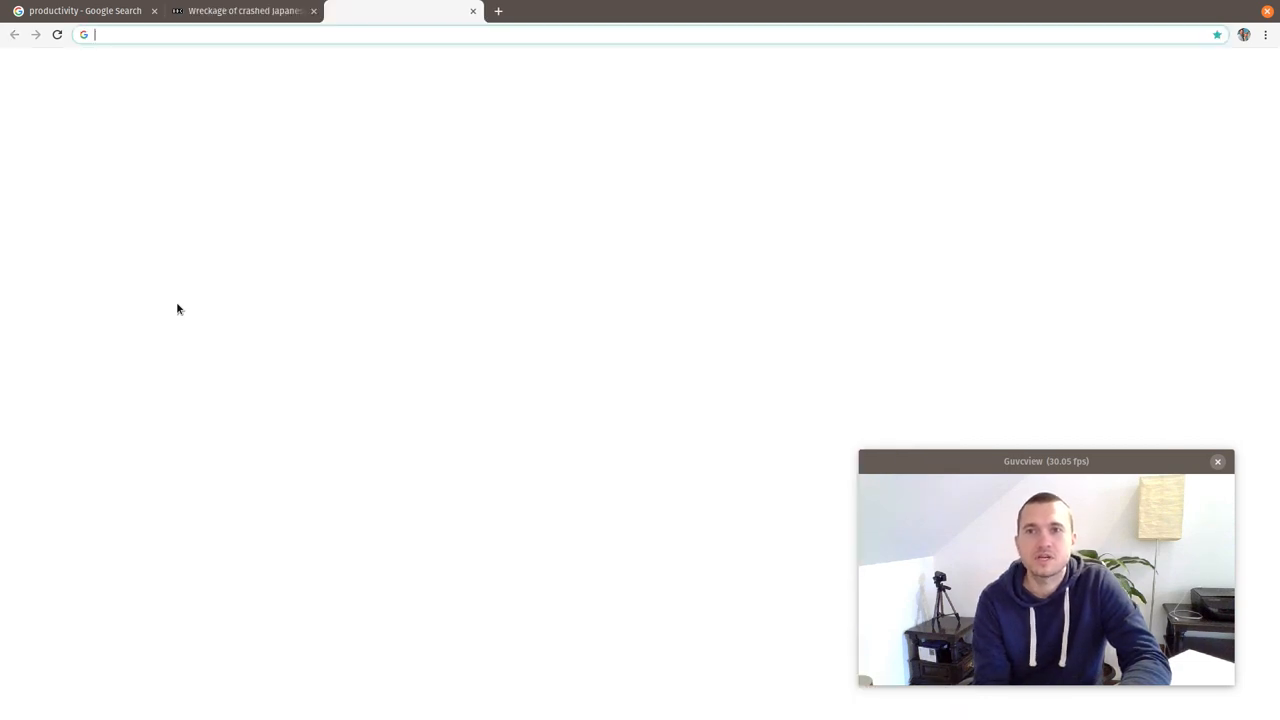
left_click(244, 12)
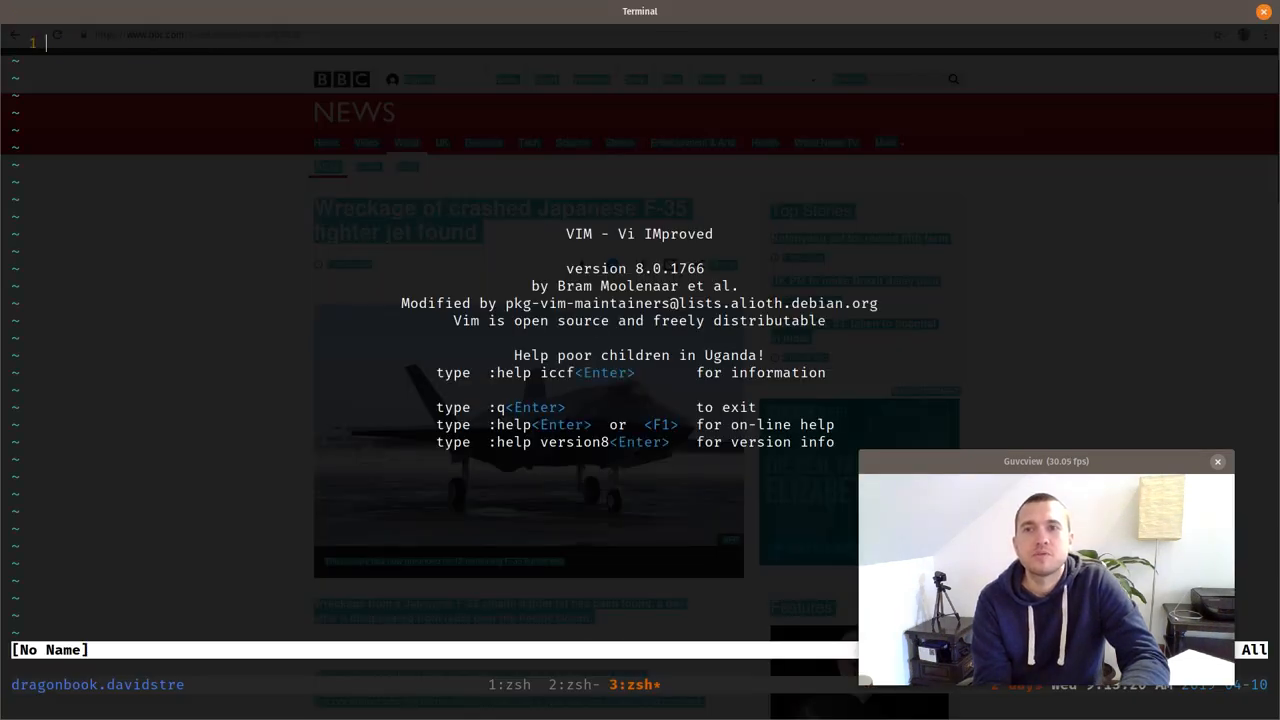
Step: Enable :set paste, paste the BBC page text into Vim, then show the GNOME window overview
type(":set pa")
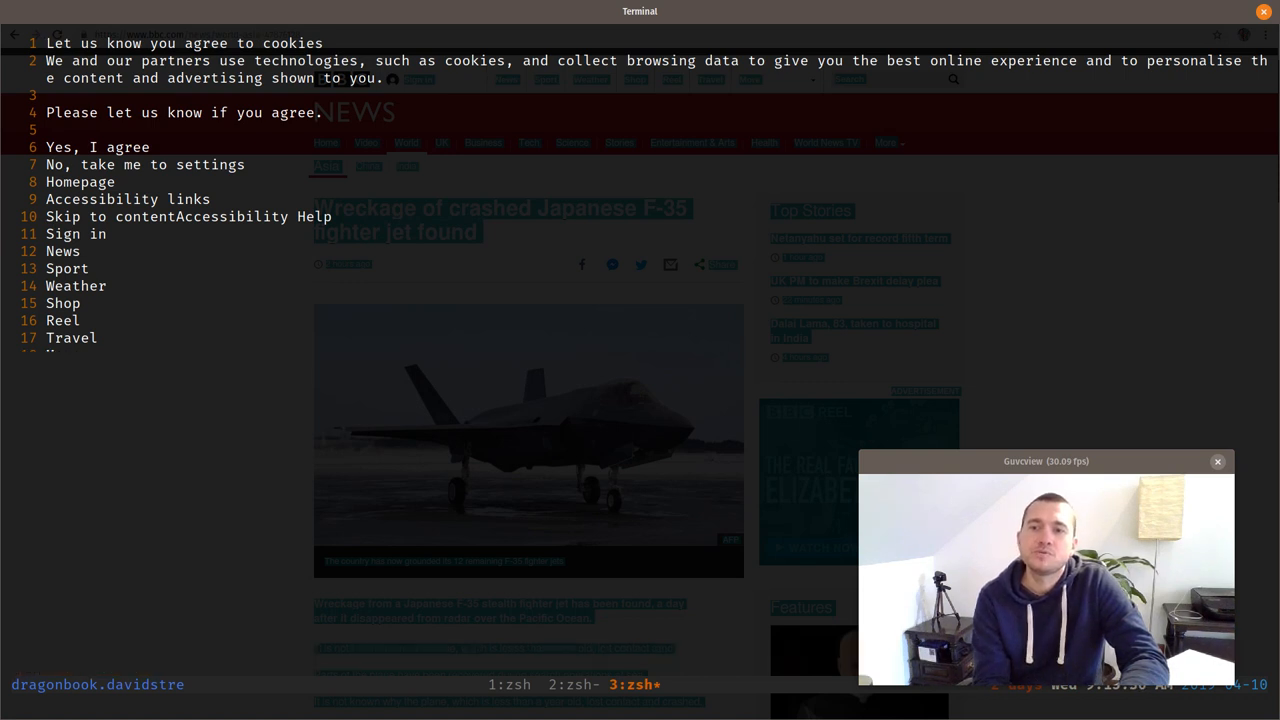
key("Super")
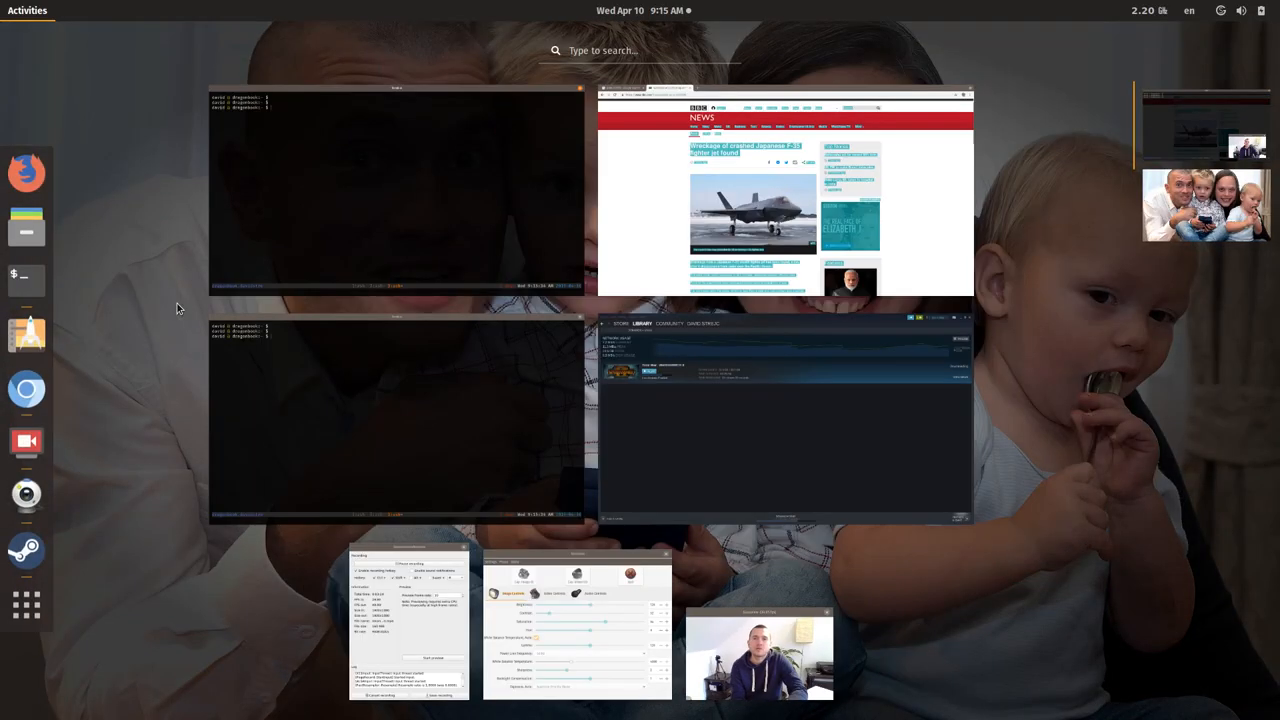
Step: Launch LibreOffice via Activities search 'libre', browse the open dialog into Documents/NoMachine, then return to Chrome
type("libre")
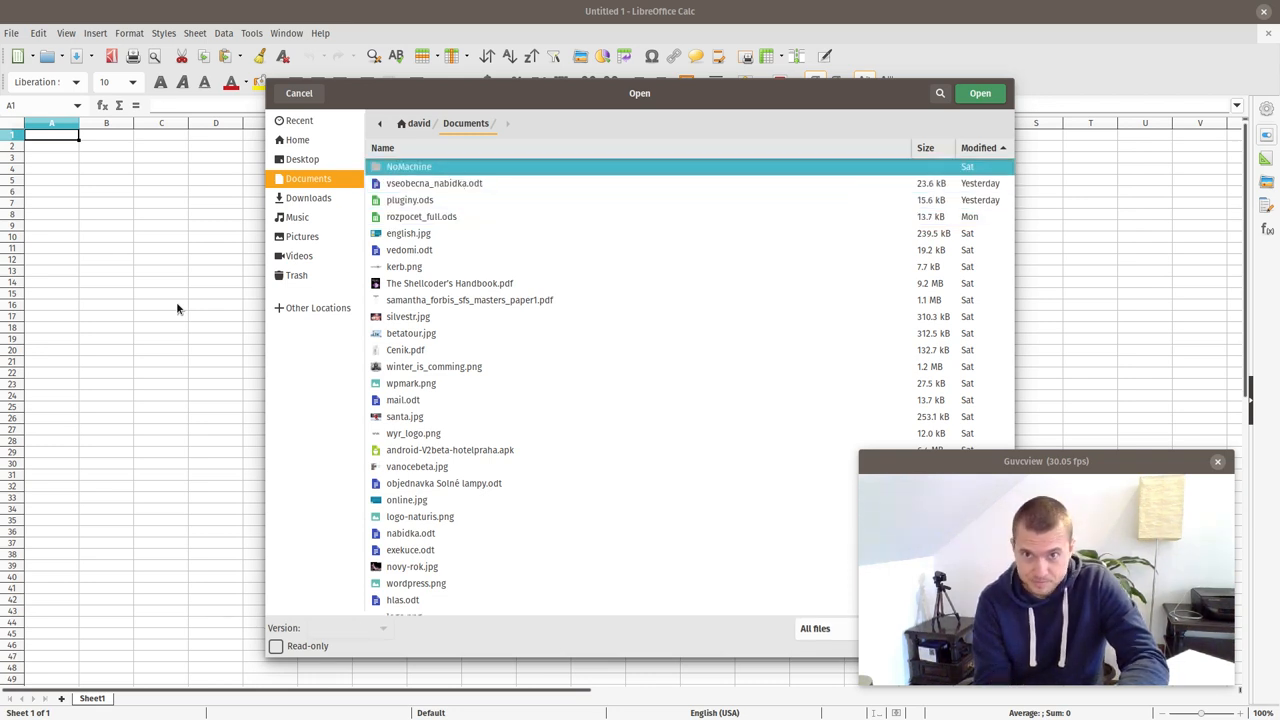
double_click(410, 166)
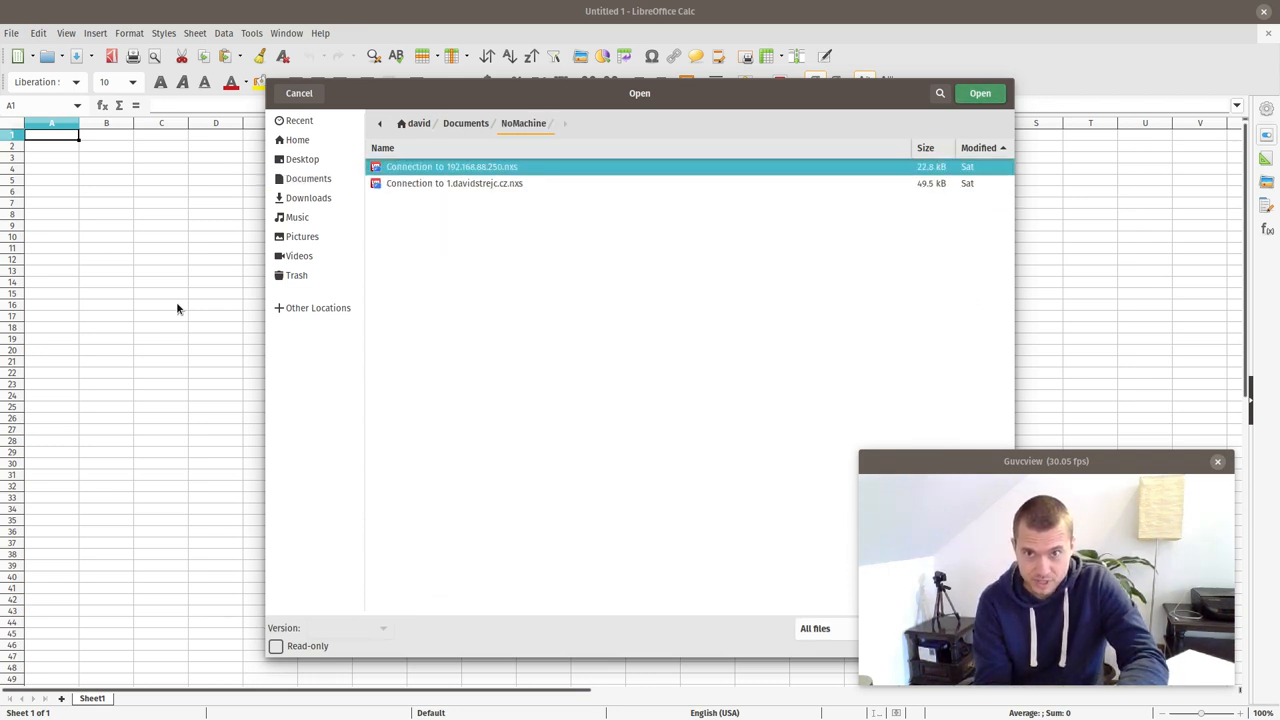
left_click(296, 94)
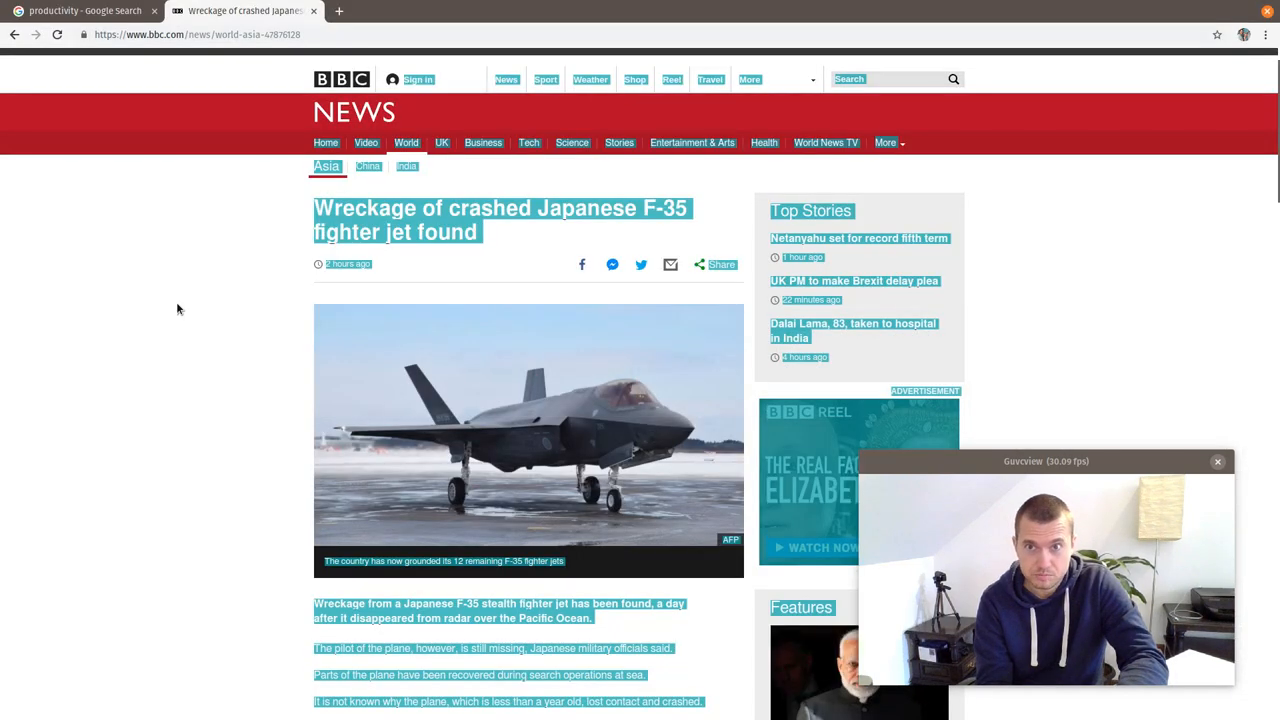
Step: Search Google for 'learning typewriting' in a new Chrome tab
left_click(84, 12)
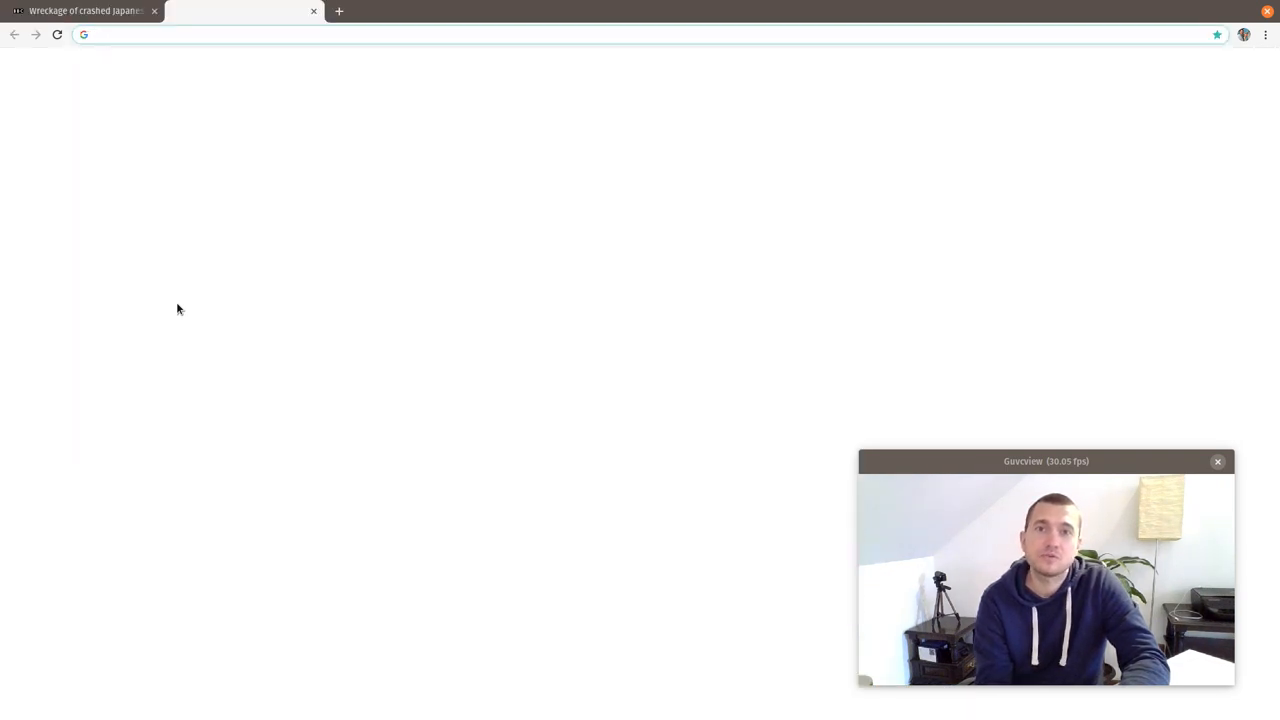
type("learni")
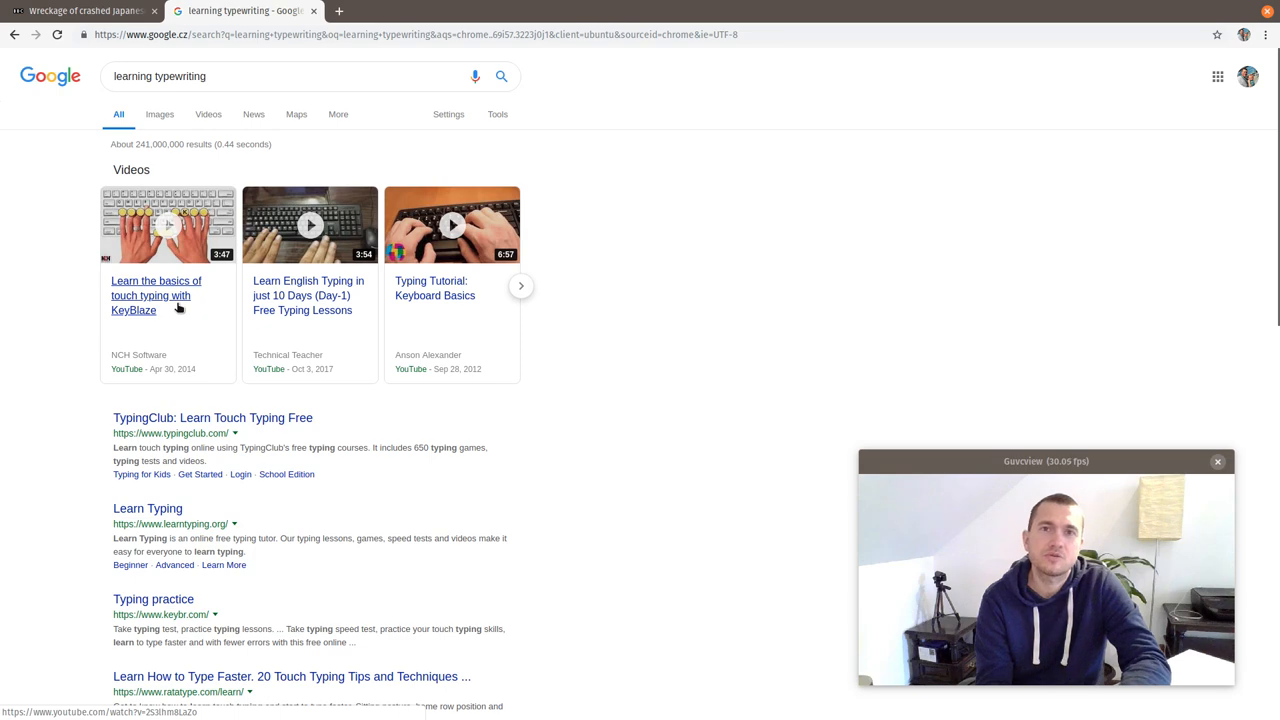
Step: Enter 'copyq' as a search in a third tab, then show the GNOME window overview
scroll("down", 3)
type("copyq")
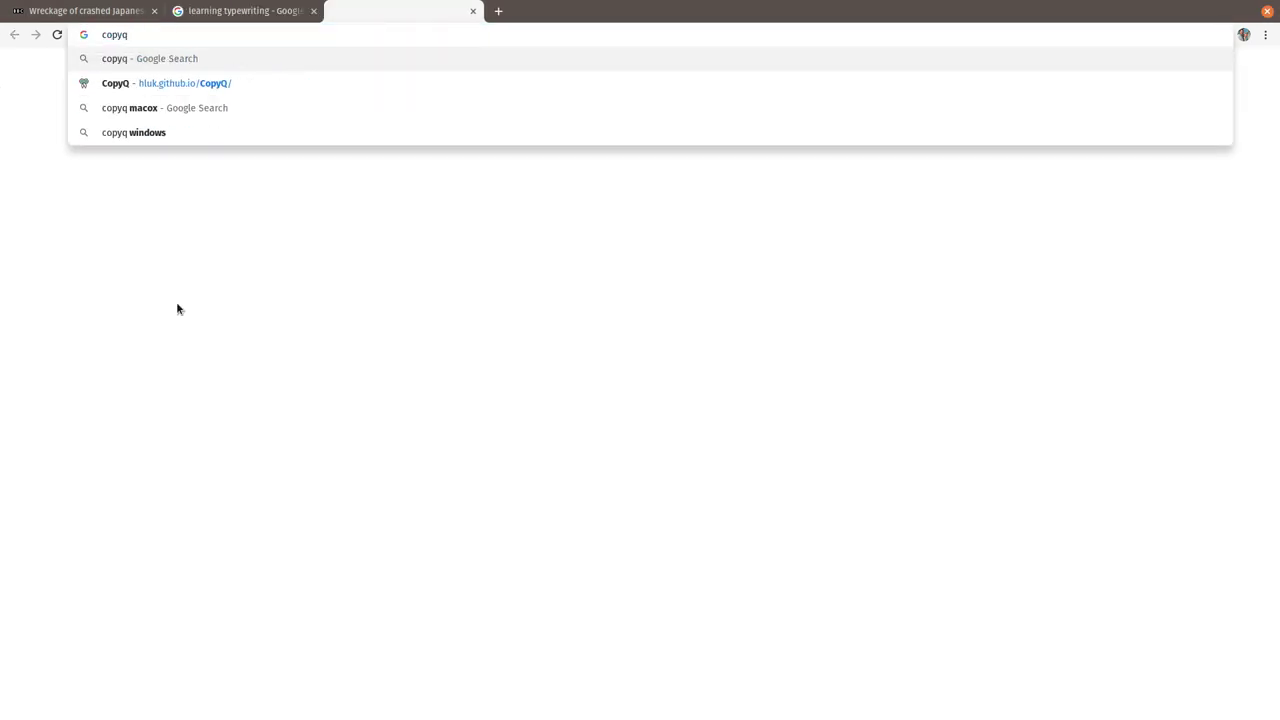
key("Super")
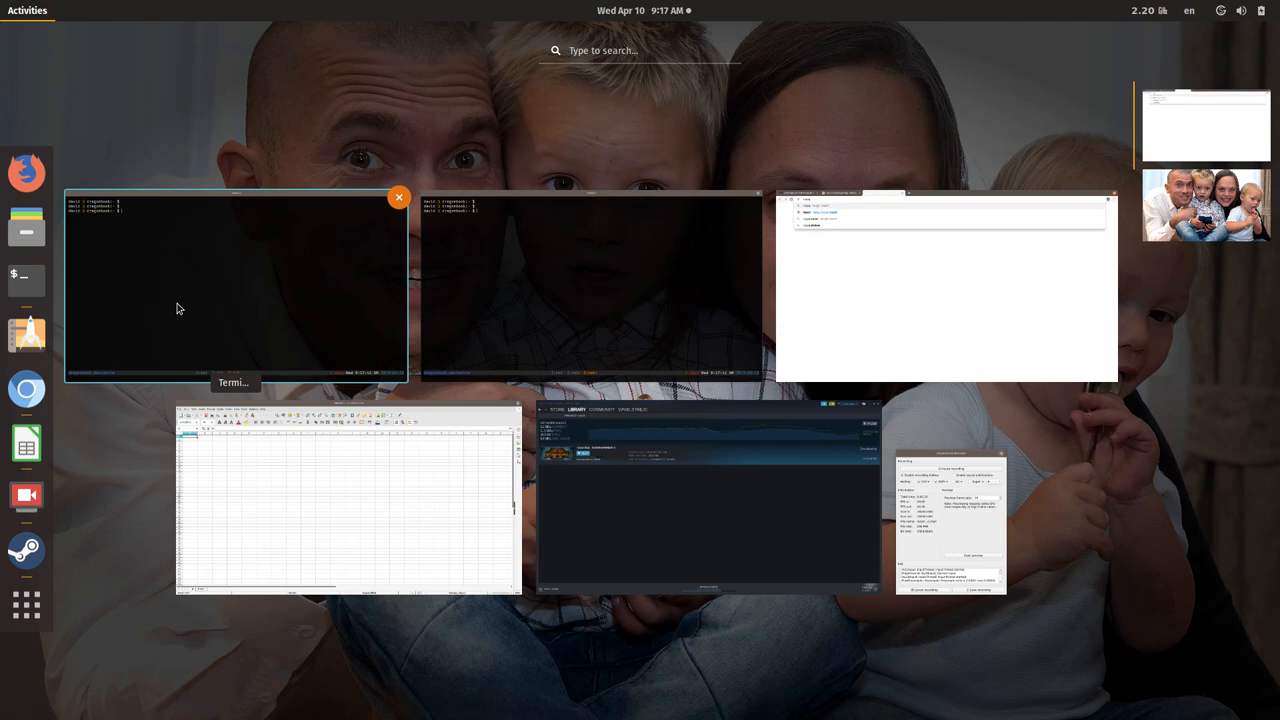
Step: Search the Activities overview, launch an app and return to Chrome's BBC F-35 article tab
type("g")
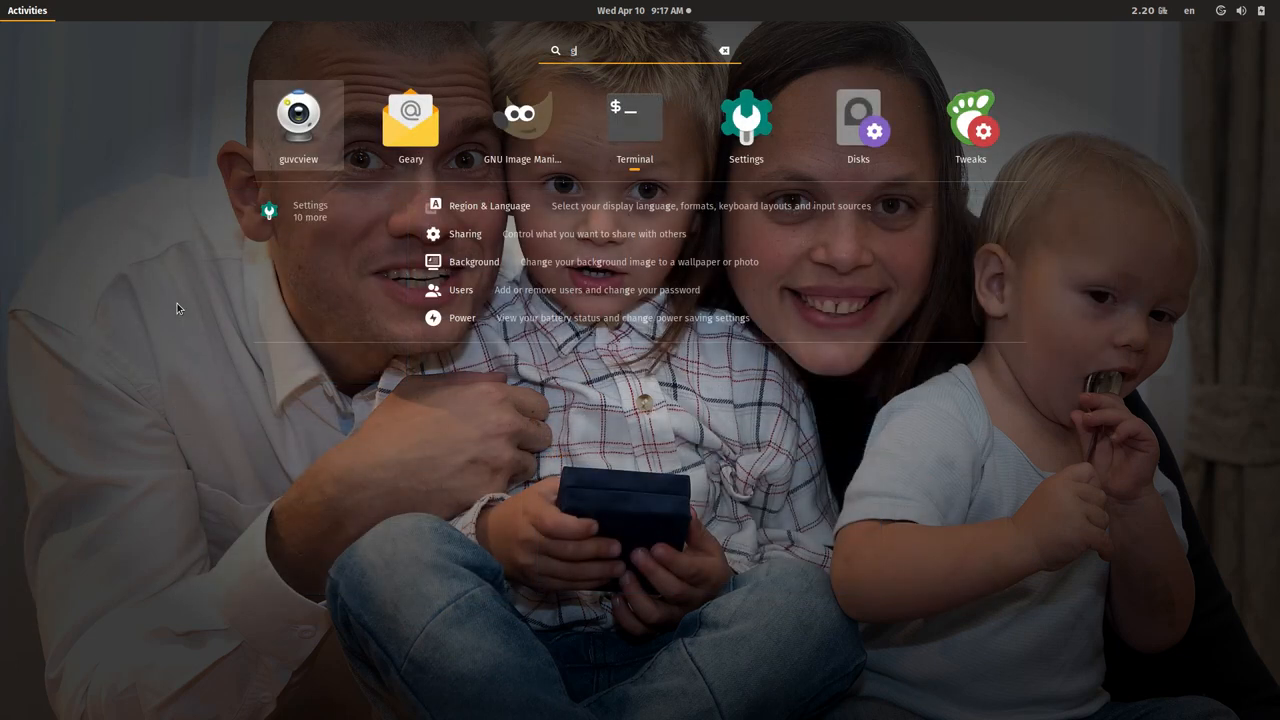
left_click(296, 116)
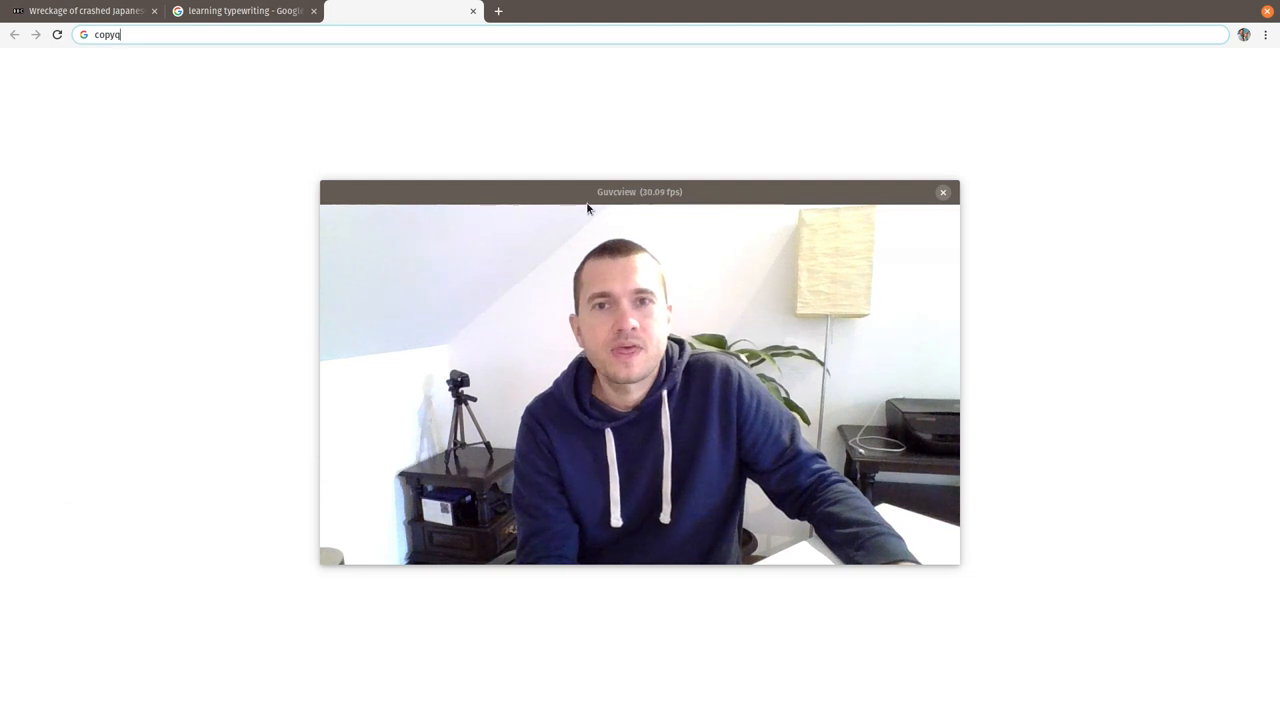
left_click_drag(640, 192, 896, 320)
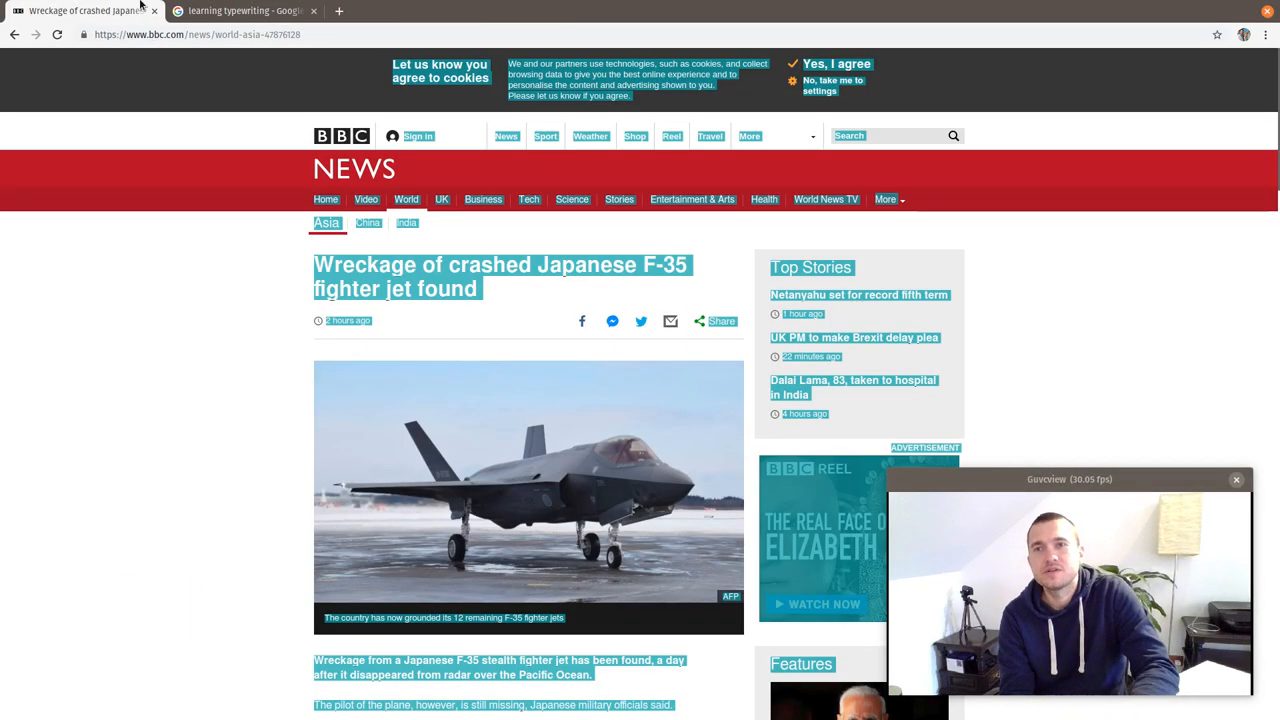
Step: Review the copied BBC text in CopyQ history, then show Google results for 'productivity' in Chrome
left_click(240, 12)
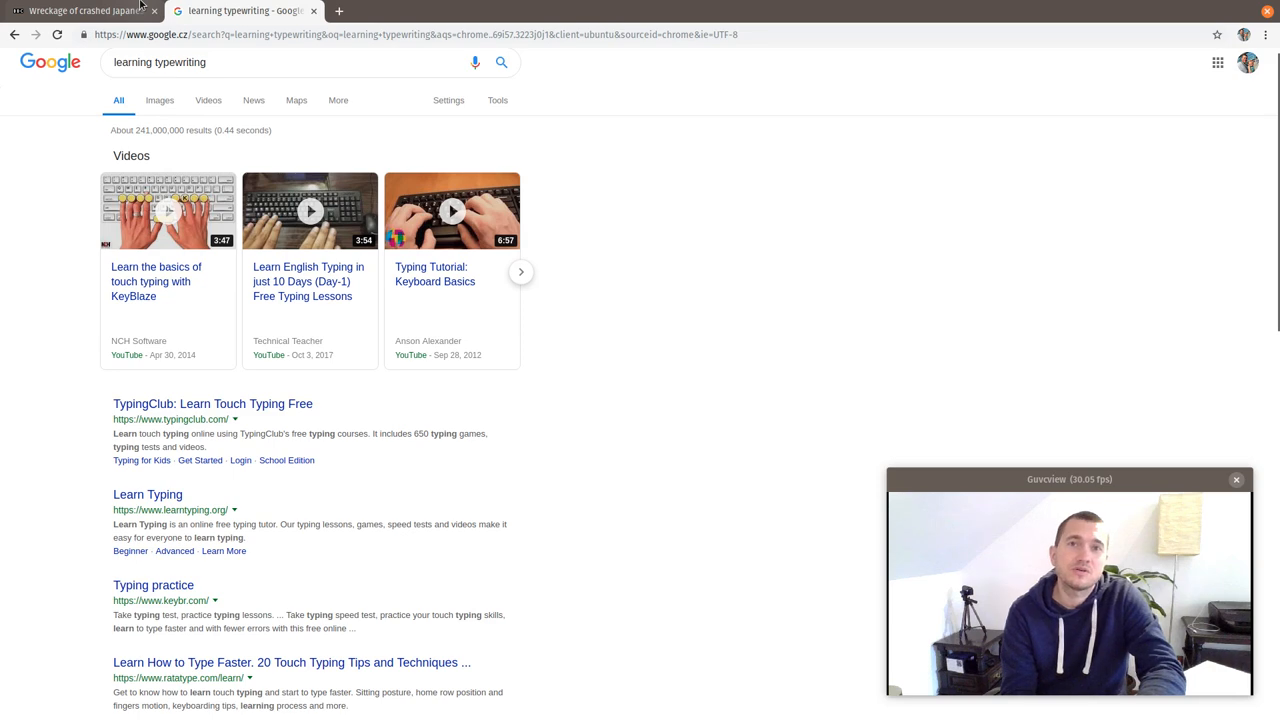
left_click(496, 12)
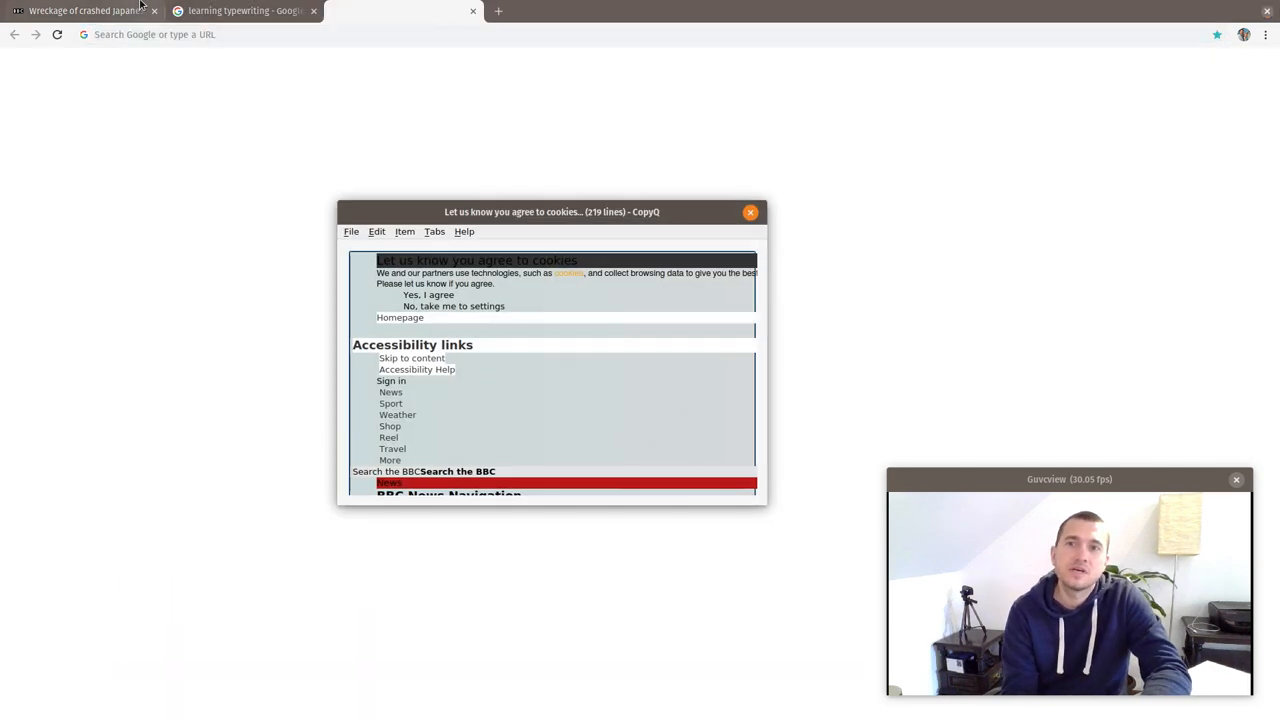
left_click(240, 12)
type("pro")
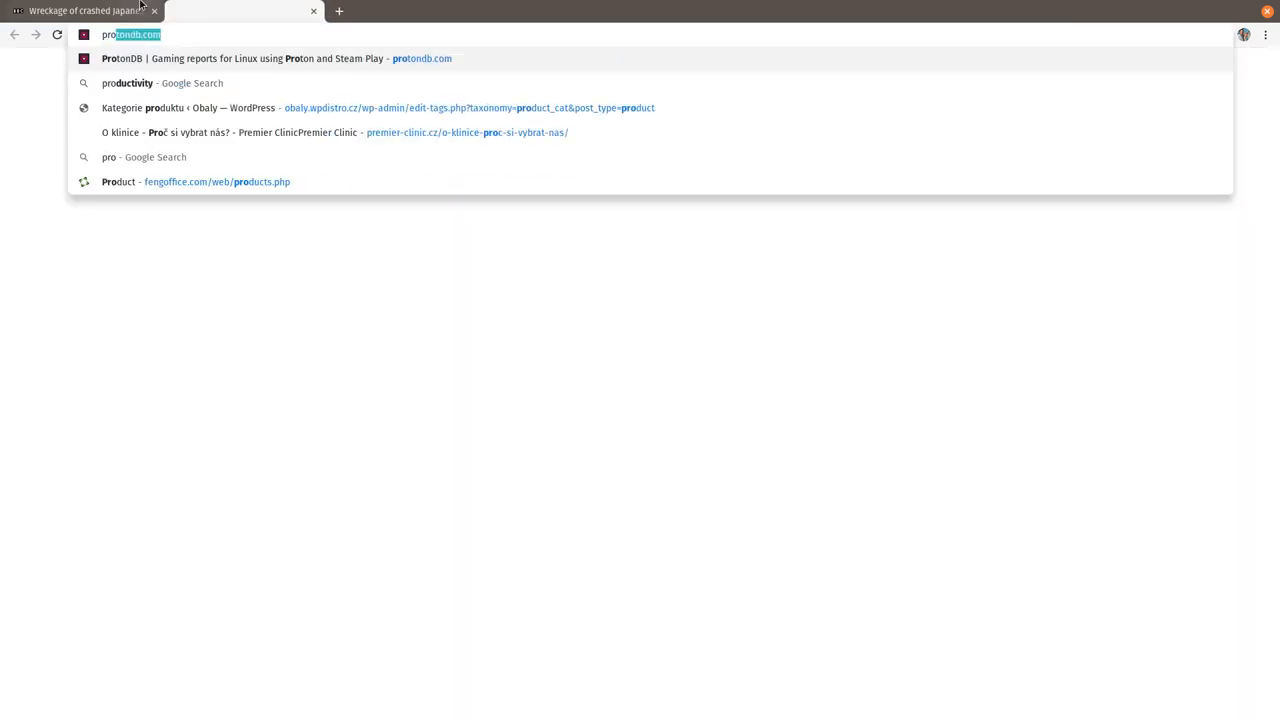
left_click(128, 84)
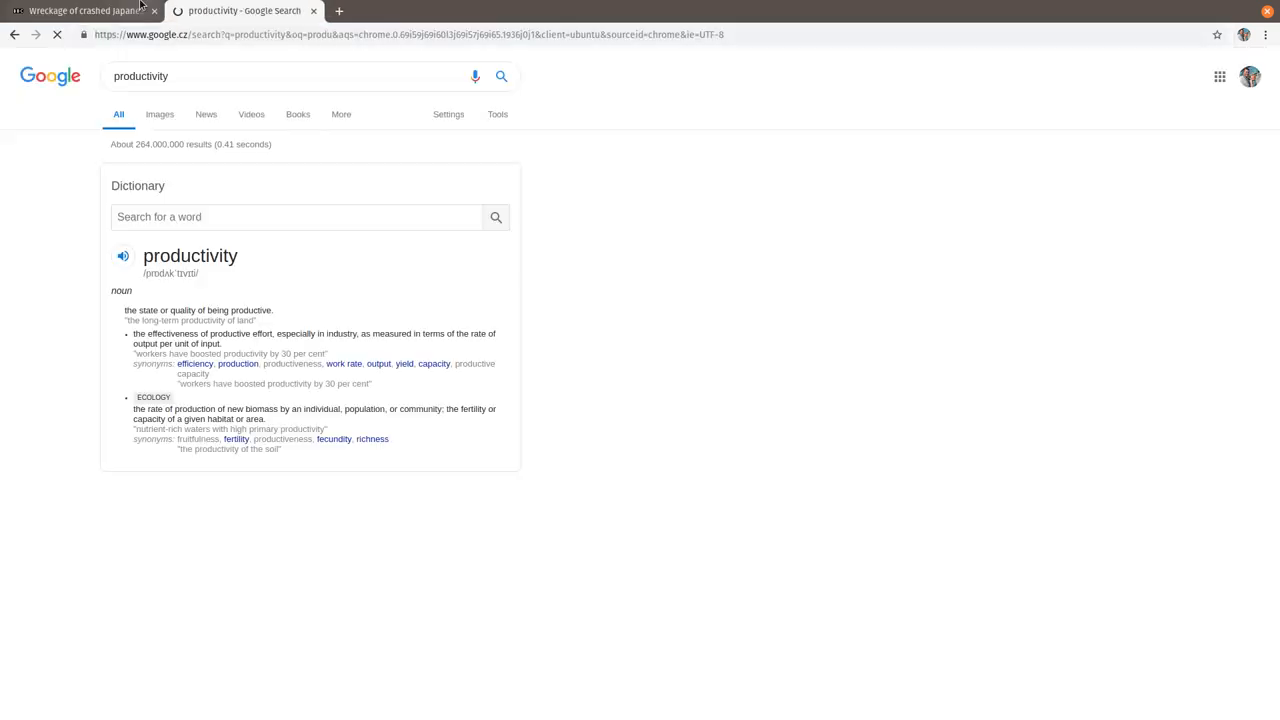